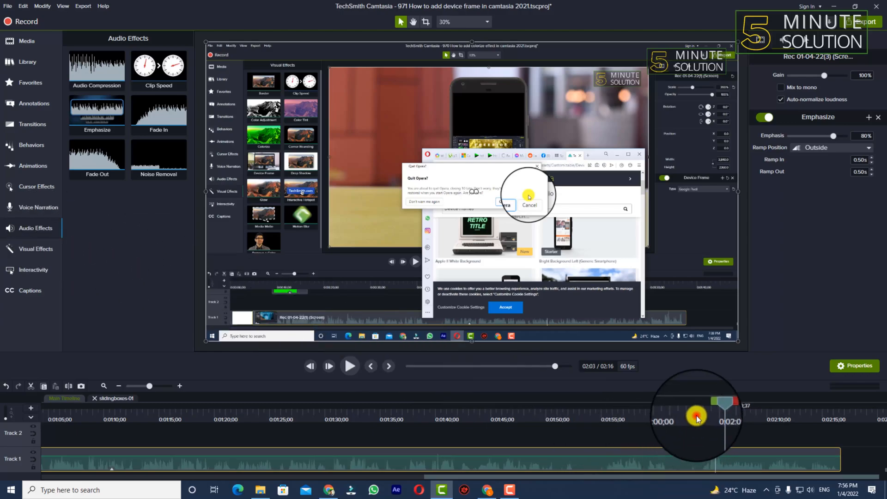
Step: Place the playhead on the timeline ruler near the end of the recording clip
{"action": "left_click", "coordinate": [529, 205]}
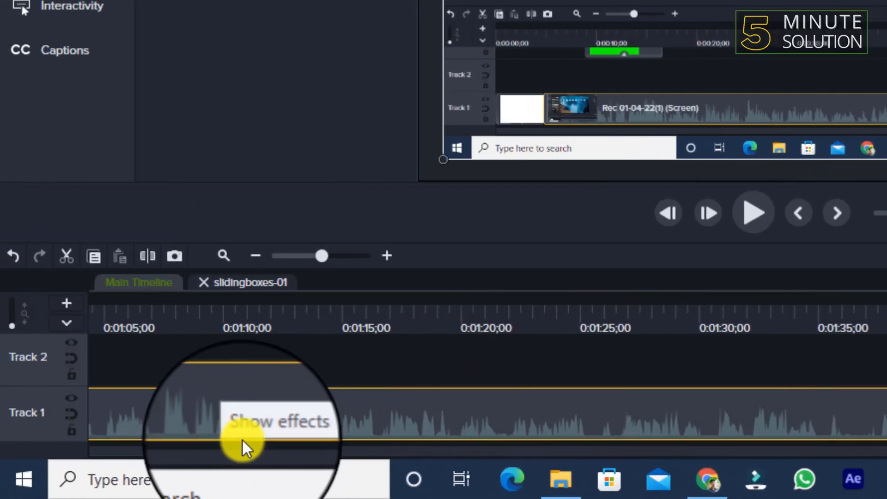
Step: Expand the Track 1 clip's effects tray to show its applied effects
{"action": "left_click", "coordinate": [243, 441]}
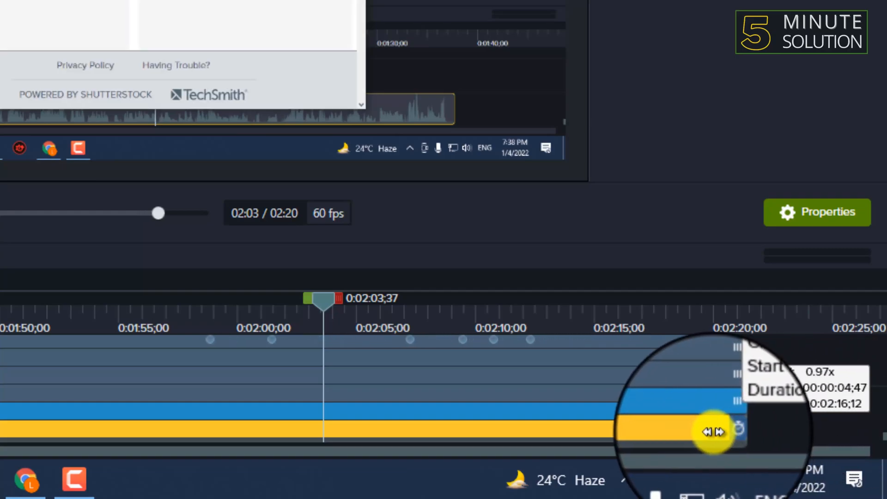
Step: Drag the Clip Speed handle leftward through 1.05x, 1.08x, 1.13x up to about 1.15x
{"action": "left_click_drag", "start_coordinate": [718, 431], "coordinate": [458, 422]}
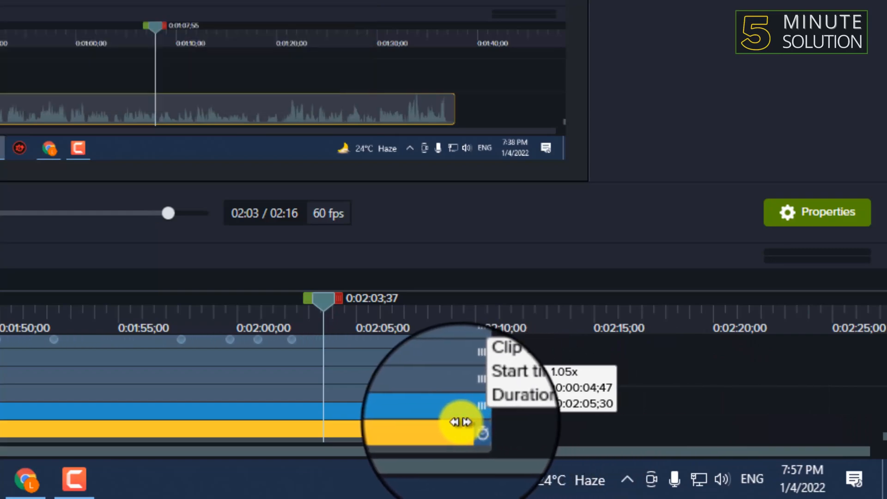
{"action": "left_click_drag", "start_coordinate": [461, 421], "coordinate": [387, 432]}
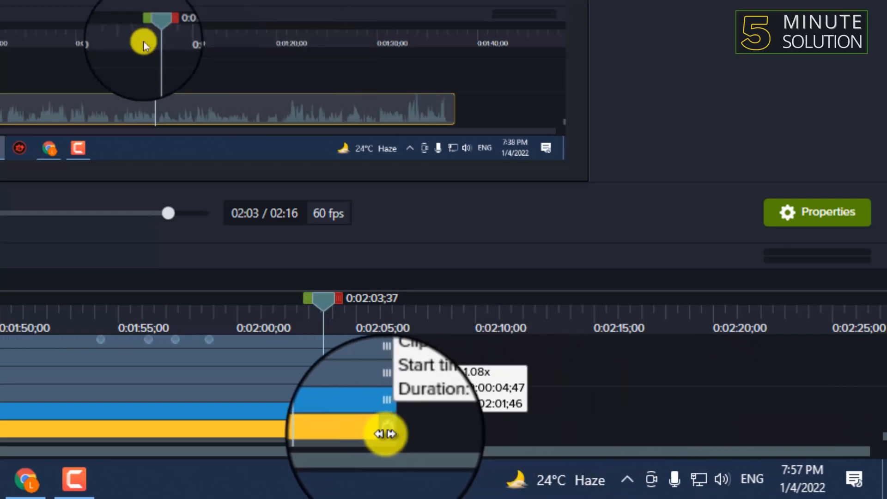
{"action": "left_click_drag", "start_coordinate": [385, 432], "coordinate": [264, 438]}
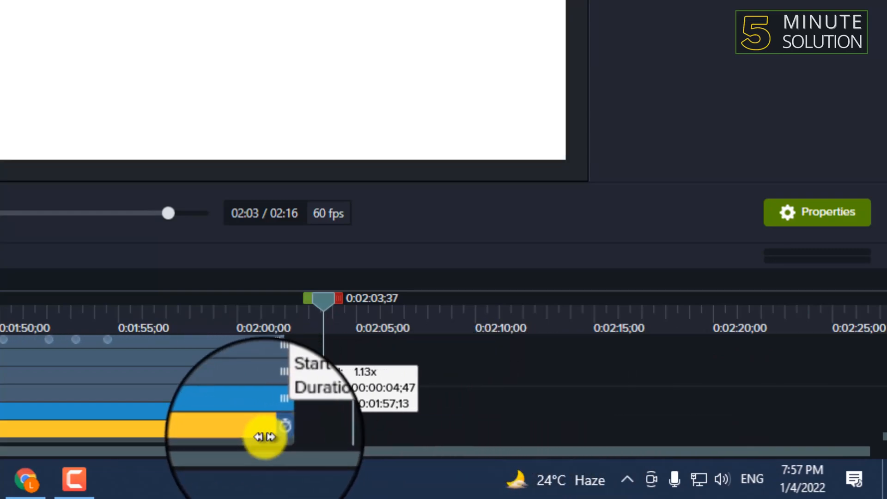
{"action": "left_click_drag", "start_coordinate": [266, 438], "coordinate": [209, 444]}
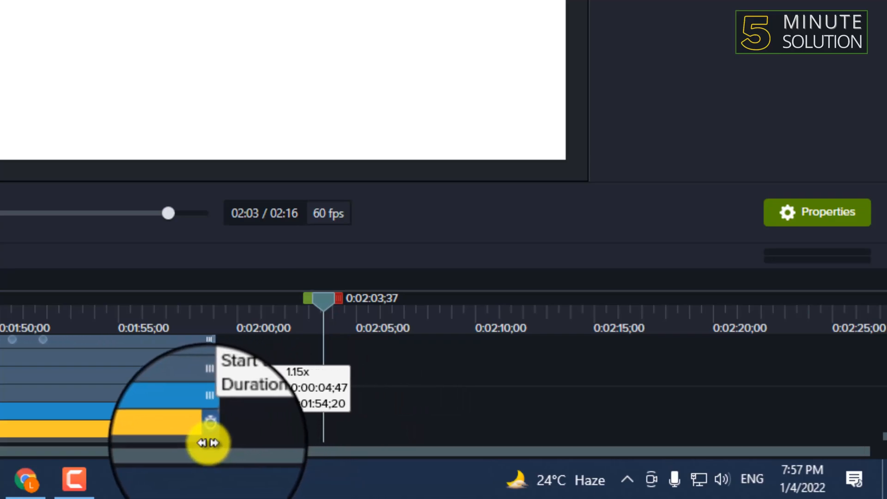
{"action": "left_click_drag", "start_coordinate": [210, 442], "coordinate": [227, 447]}
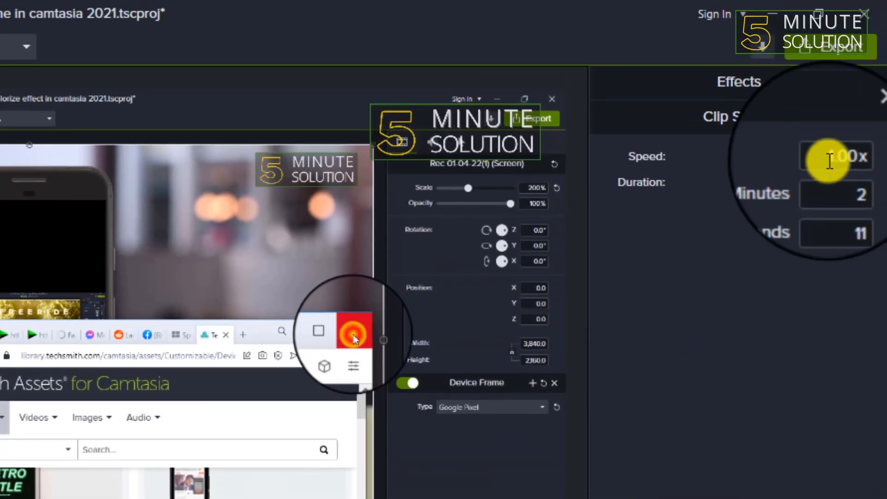
Step: Enter 1.00x in the Clip Speed field and reselect the clip, duration 2:11
{"action": "left_click", "coordinate": [836, 157]}
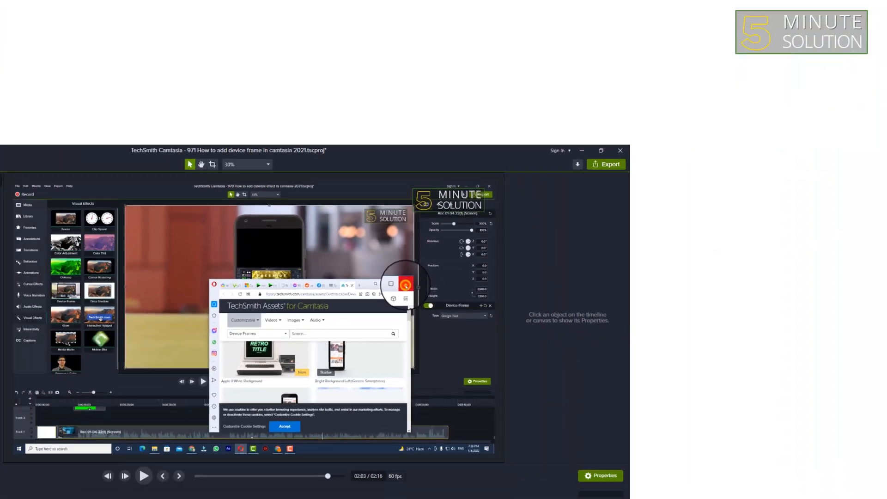
{"action": "left_click", "coordinate": [600, 149]}
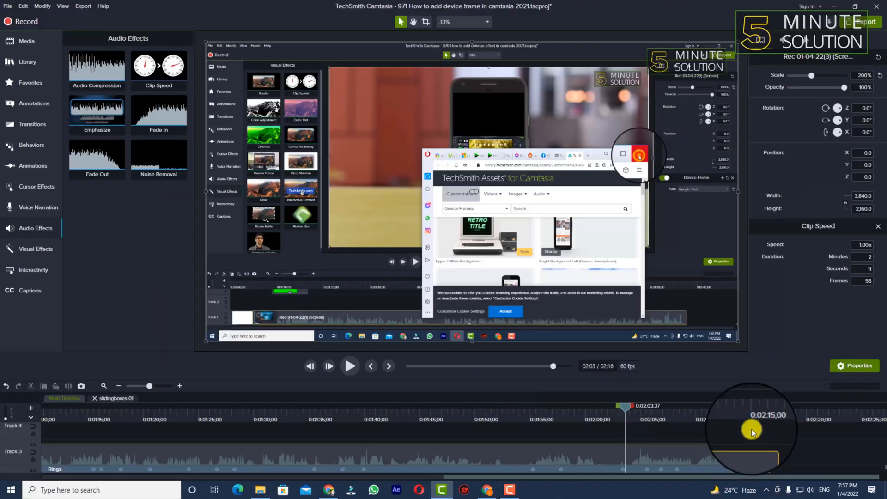